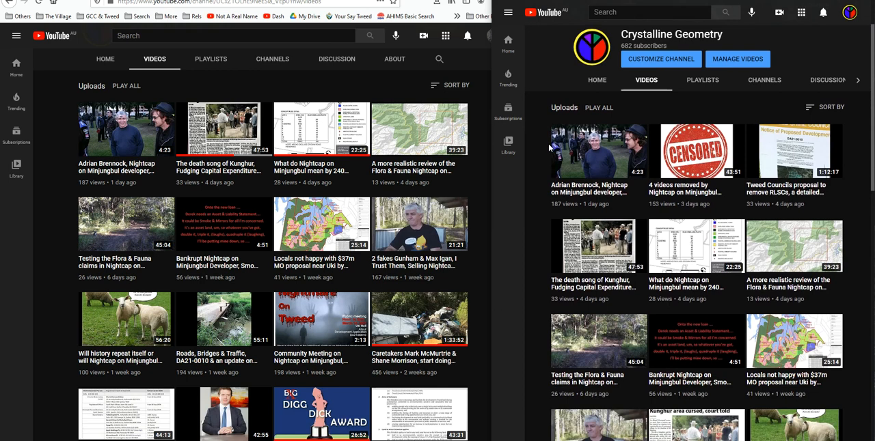
{"action": "mouse_move", "coordinate": [49, 224]}
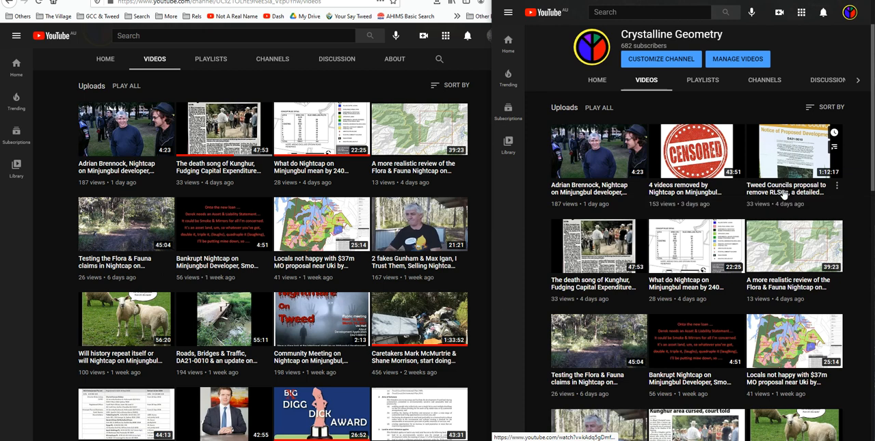
{"action": "mouse_move", "coordinate": [784, 194]}
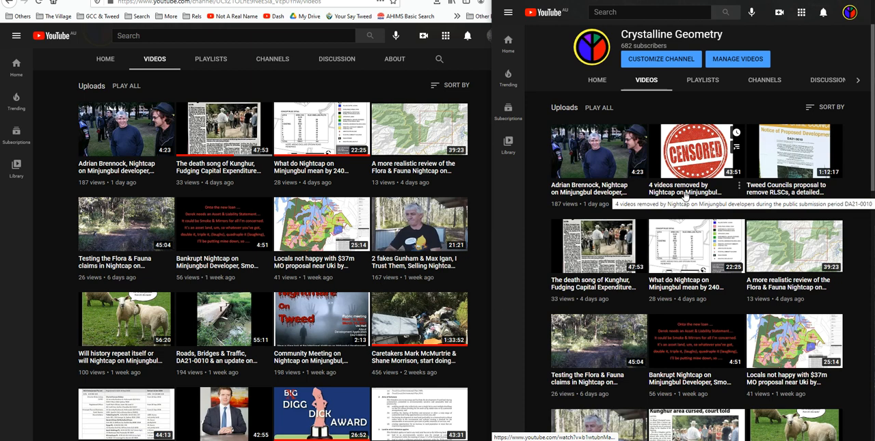
{"action": "mouse_move", "coordinate": [535, 217]}
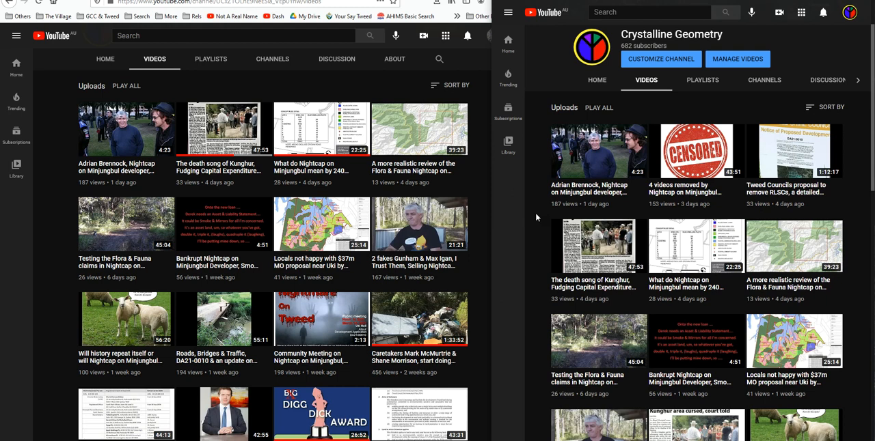
{"action": "mouse_move", "coordinate": [481, 217]}
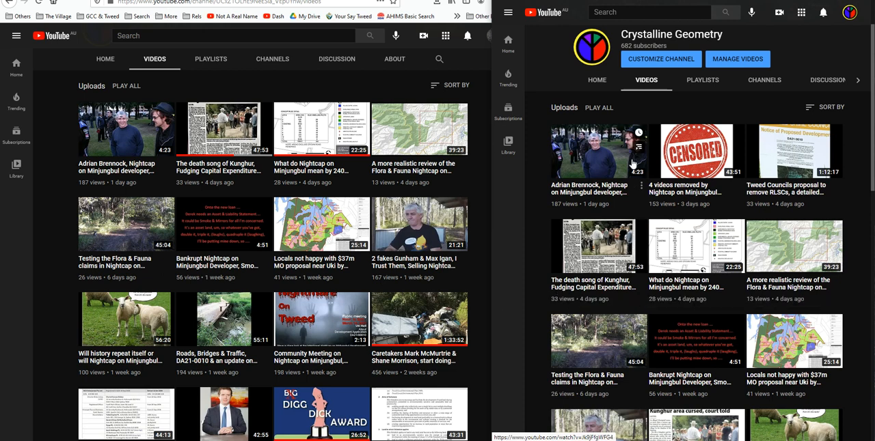
{"action": "mouse_move", "coordinate": [532, 173]}
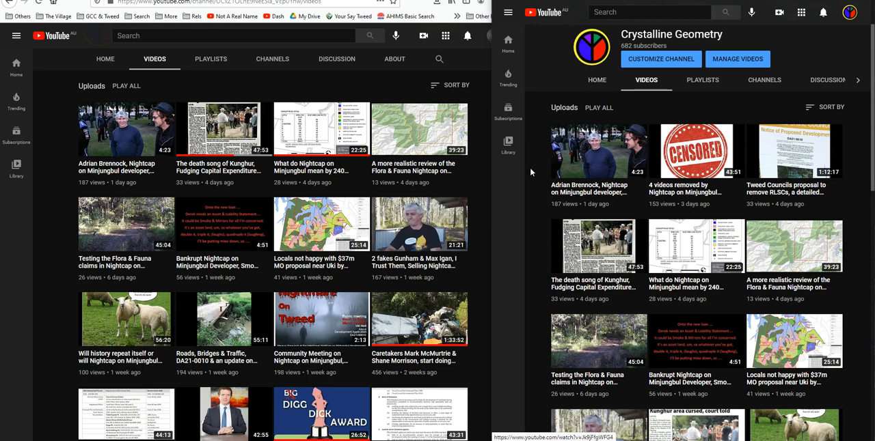
{"action": "mouse_move", "coordinate": [522, 190]}
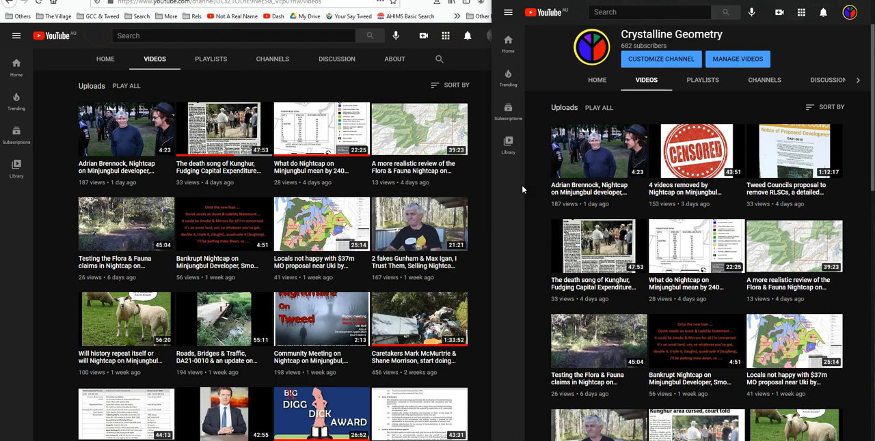
{"action": "mouse_move", "coordinate": [566, 194]}
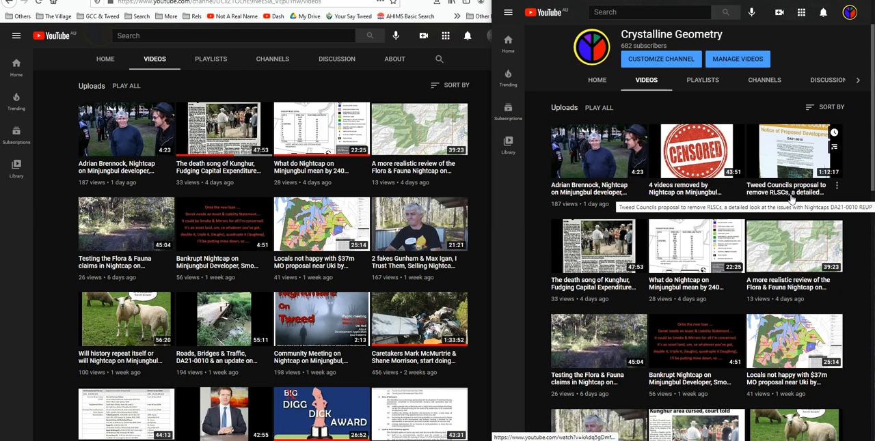
{"action": "mouse_move", "coordinate": [527, 227]}
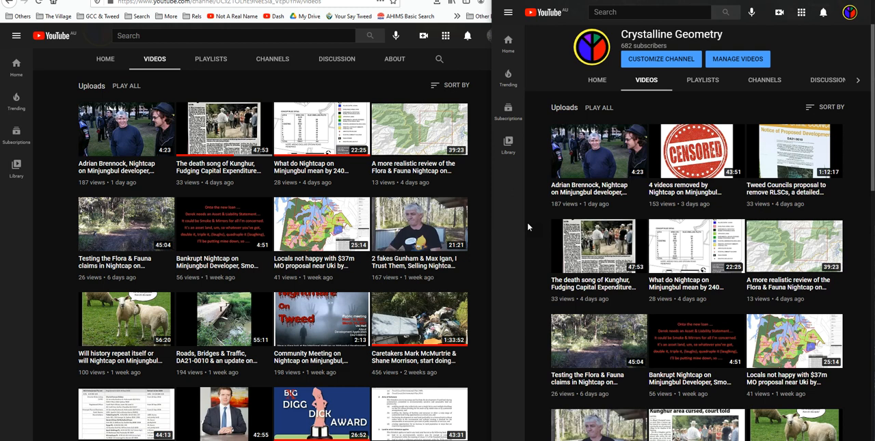
{"action": "mouse_move", "coordinate": [559, 217]}
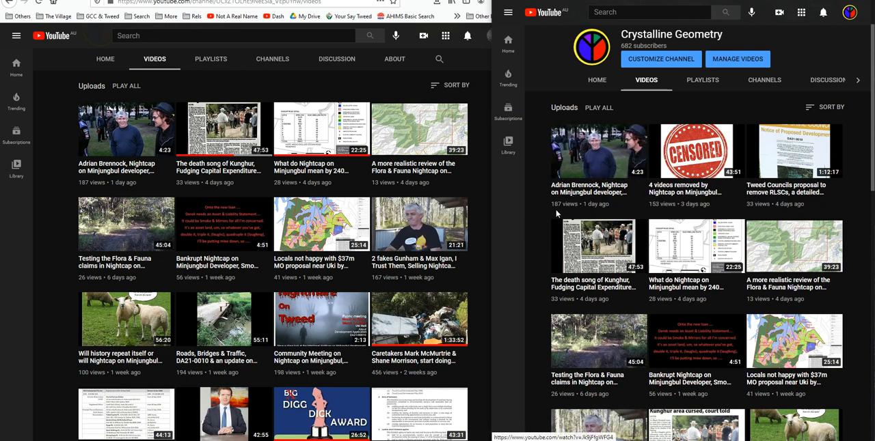
{"action": "mouse_move", "coordinate": [549, 222]}
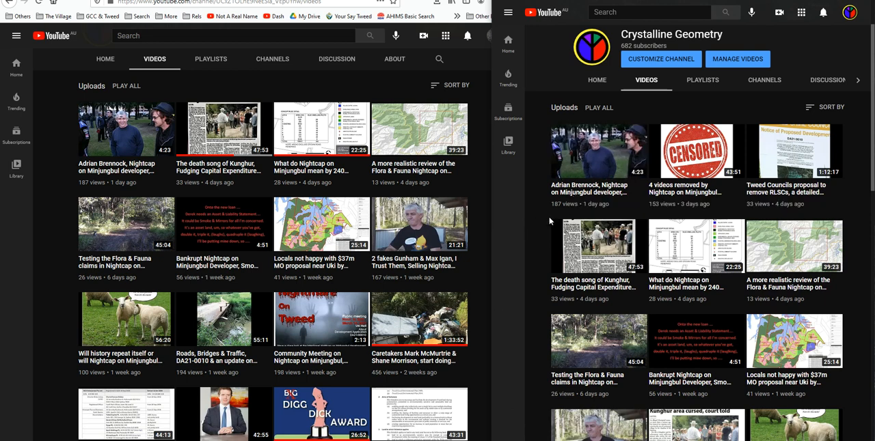